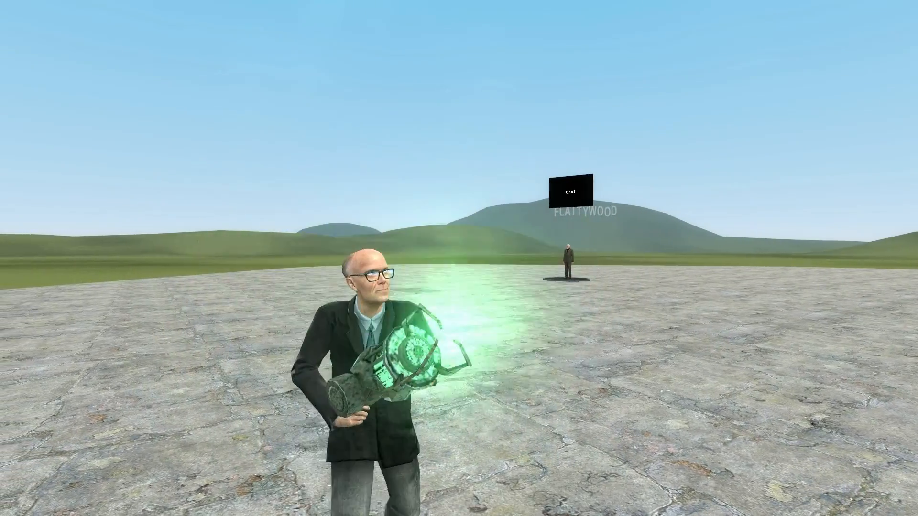
mouse_move(459, 258)
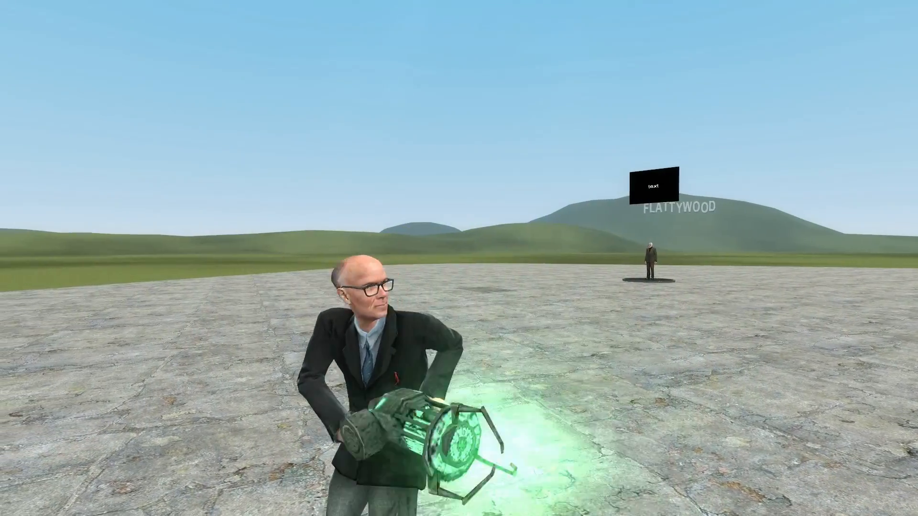
mouse_move(458, 259)
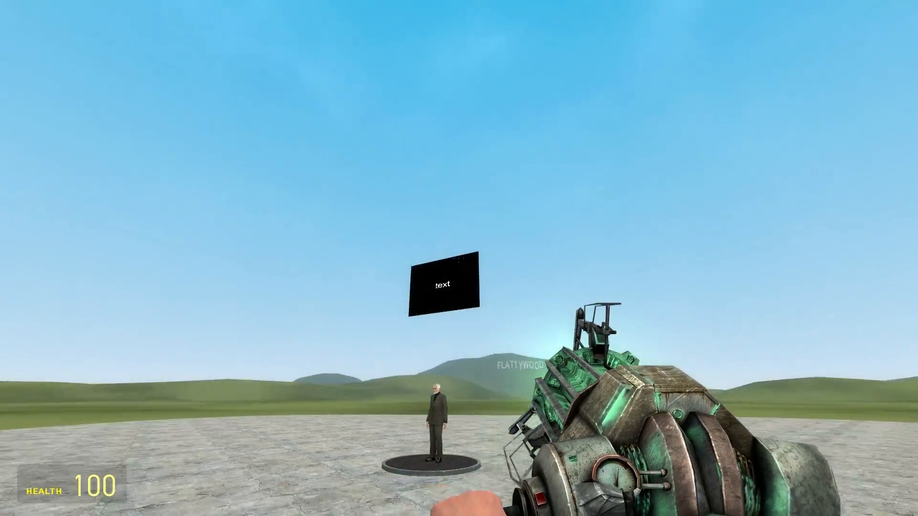
mouse_move(459, 259)
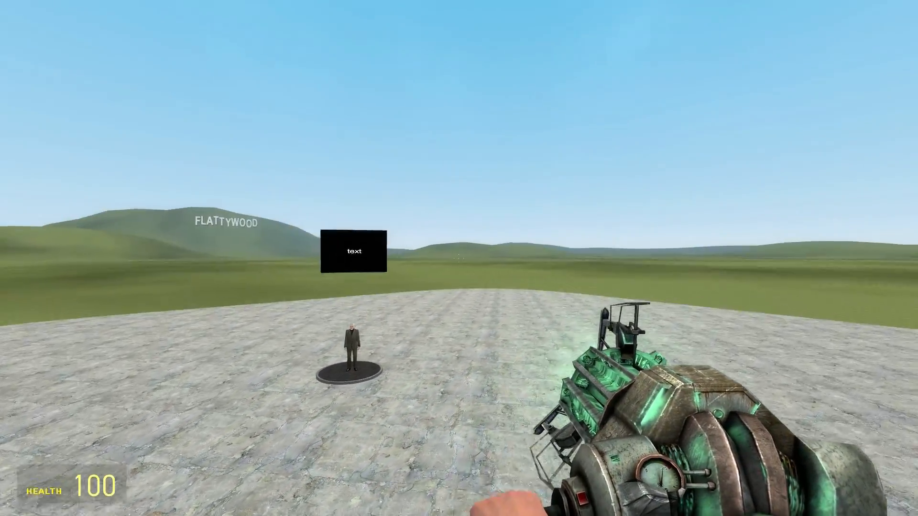
mouse_move(459, 258)
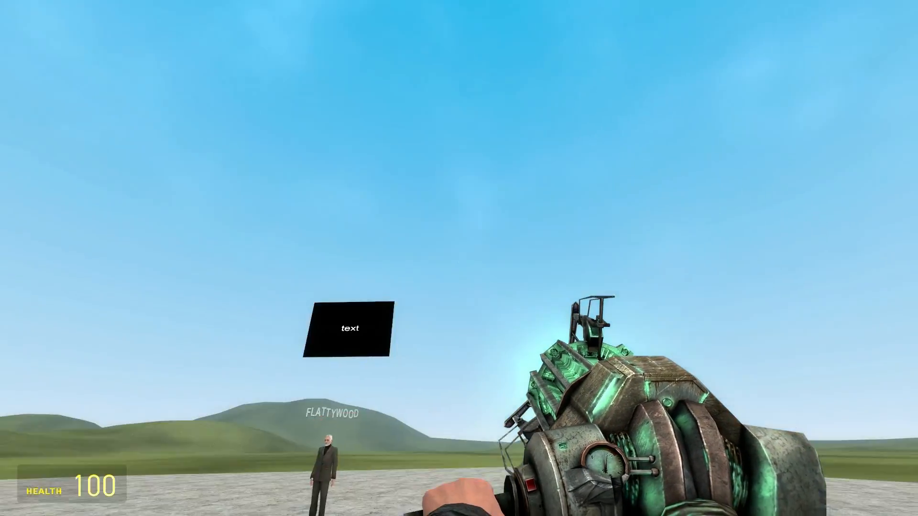
mouse_move(459, 258)
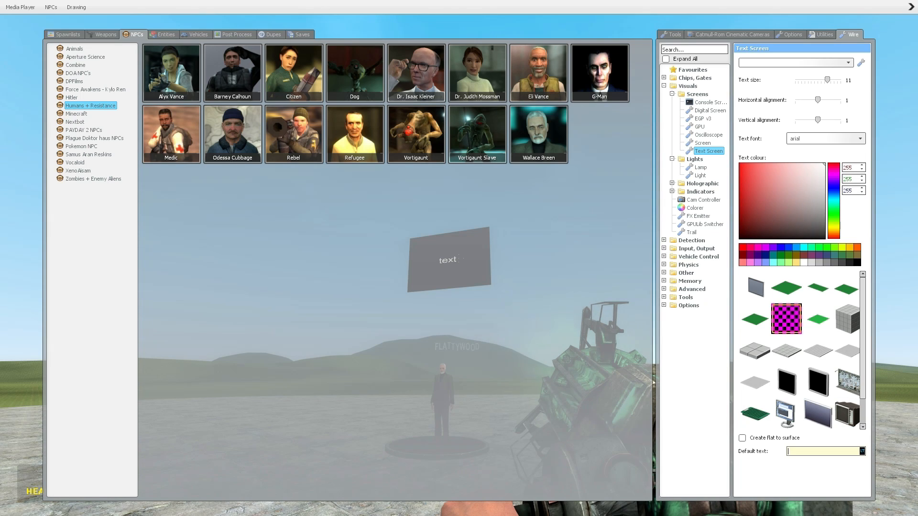
Close the spawn menu to return to the flatgrass map with the gravity gun
type("q")
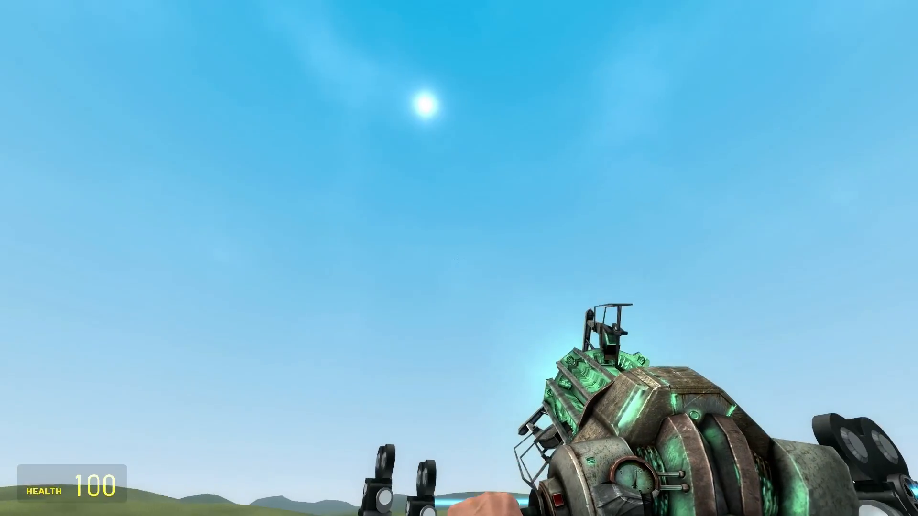
mouse_move(459, 258)
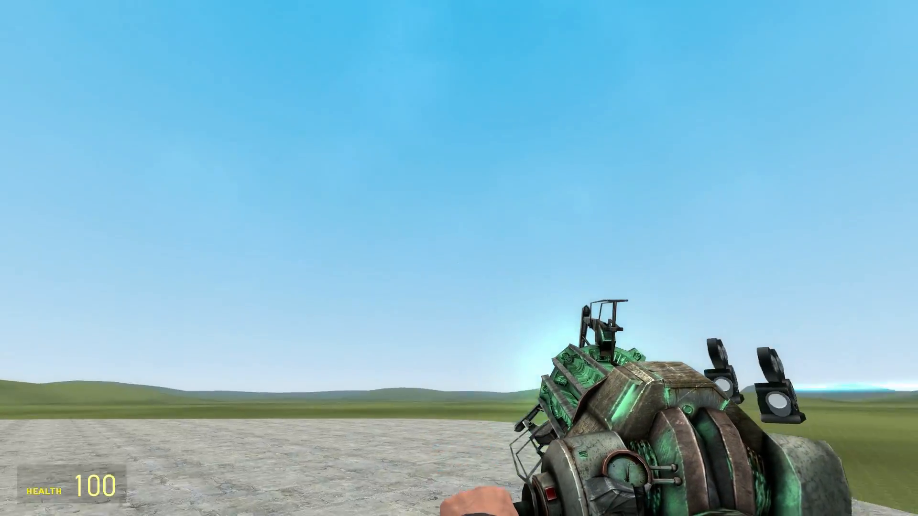
mouse_move(459, 258)
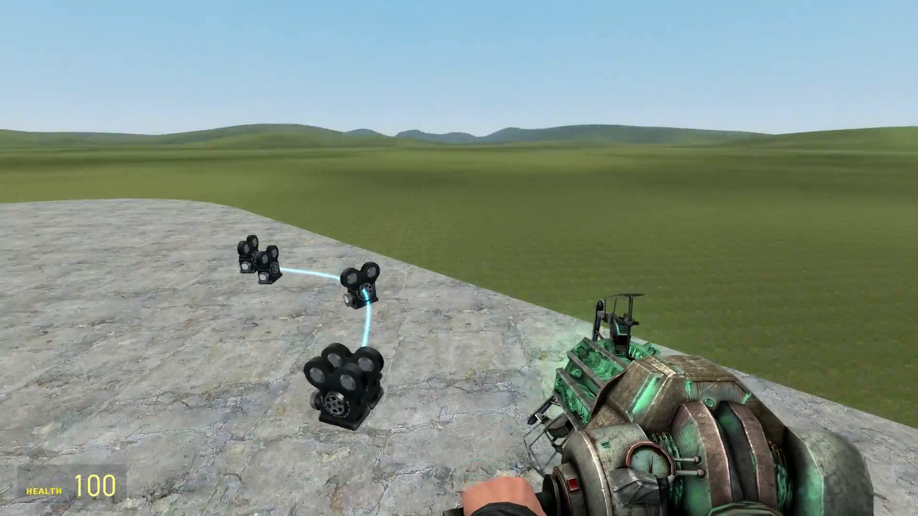
mouse_move(459, 258)
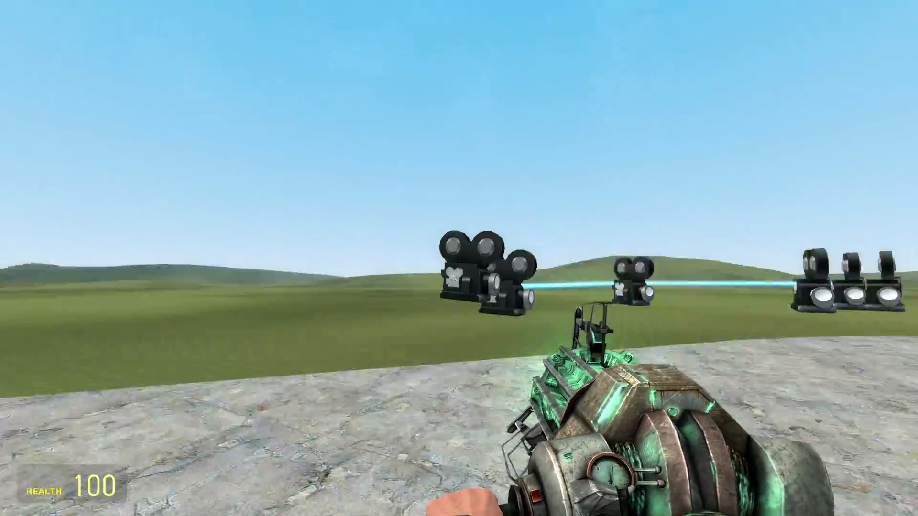
mouse_move(459, 258)
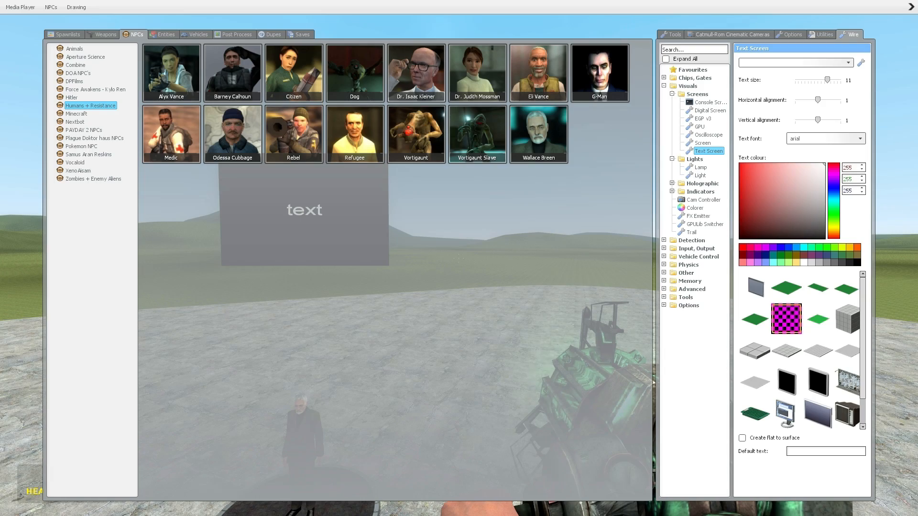
Equip the Catmull-Rom Track Layout tool for placing camera track segments
left_click(730, 35)
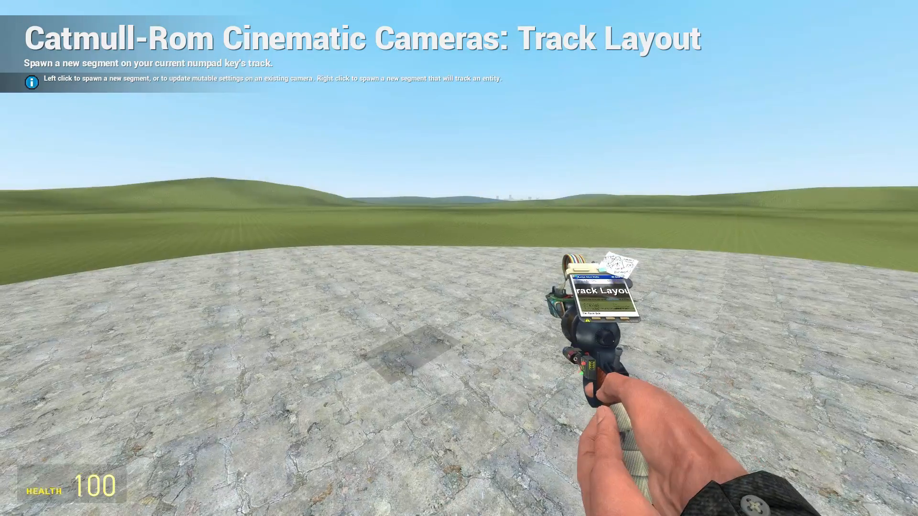
Show the Camera Layout settings: trigger Numpad 0, zoom 110, roll enabled
key("q")
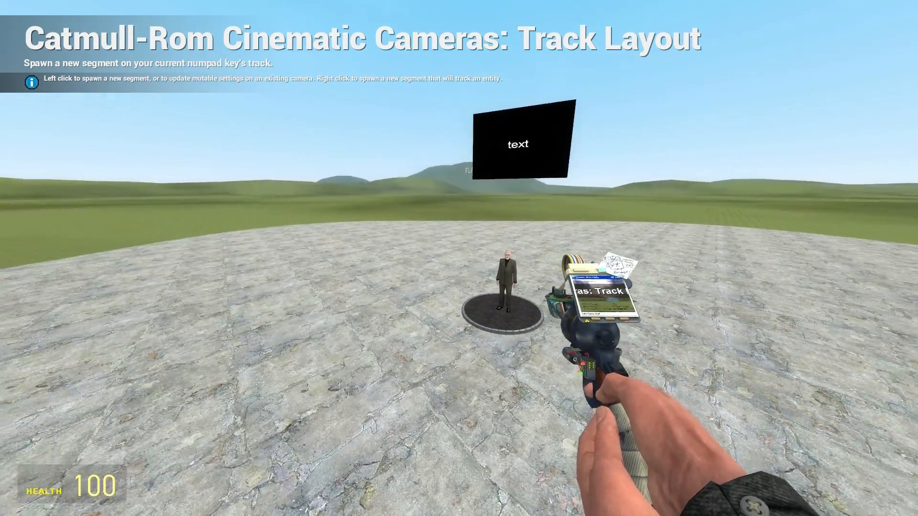
key("q")
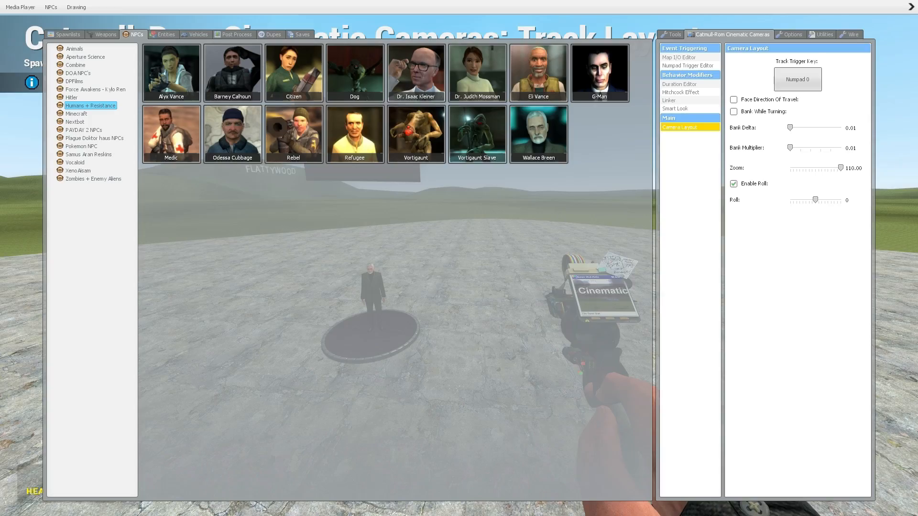
Browse the Catmull-Rom Linker option, then equip the Map I/O Modifier mode
left_click(680, 84)
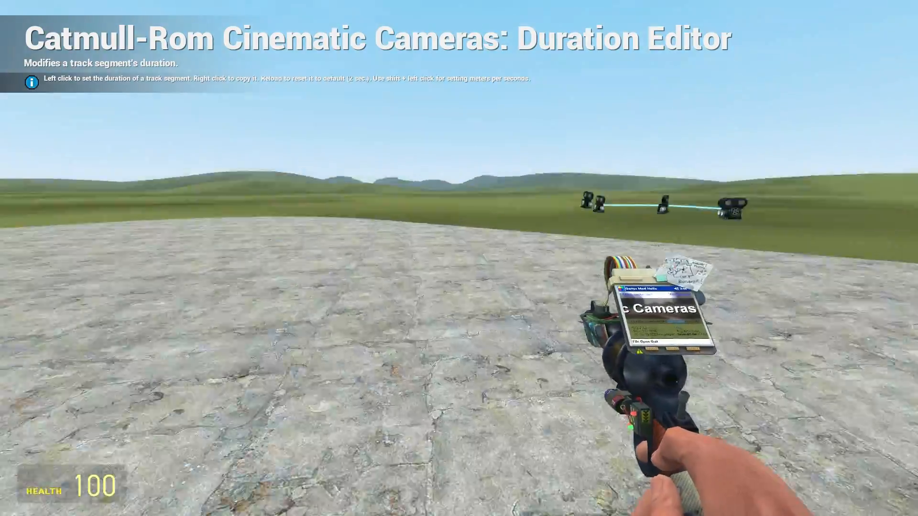
key("q")
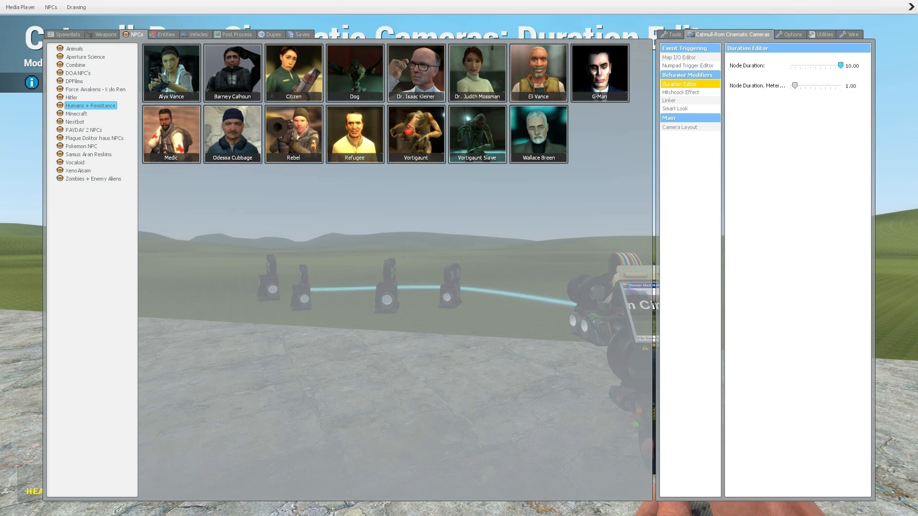
left_click(676, 100)
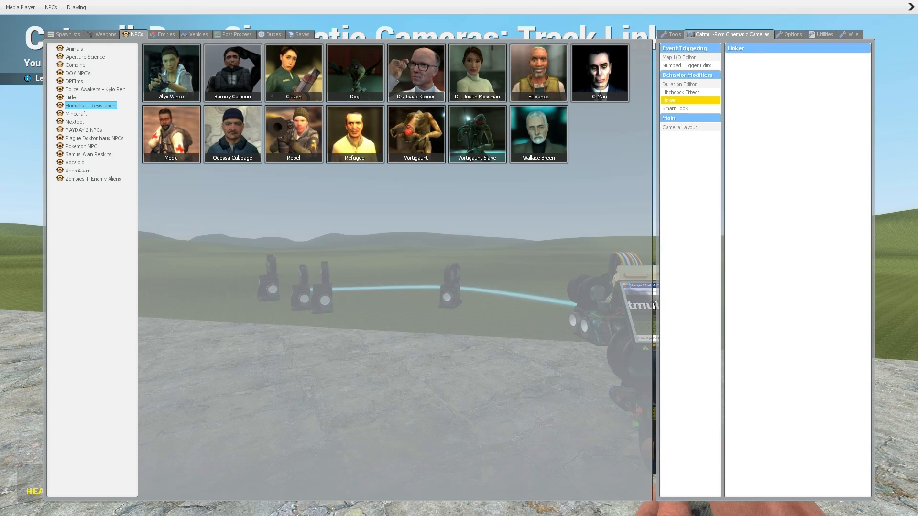
left_click(674, 108)
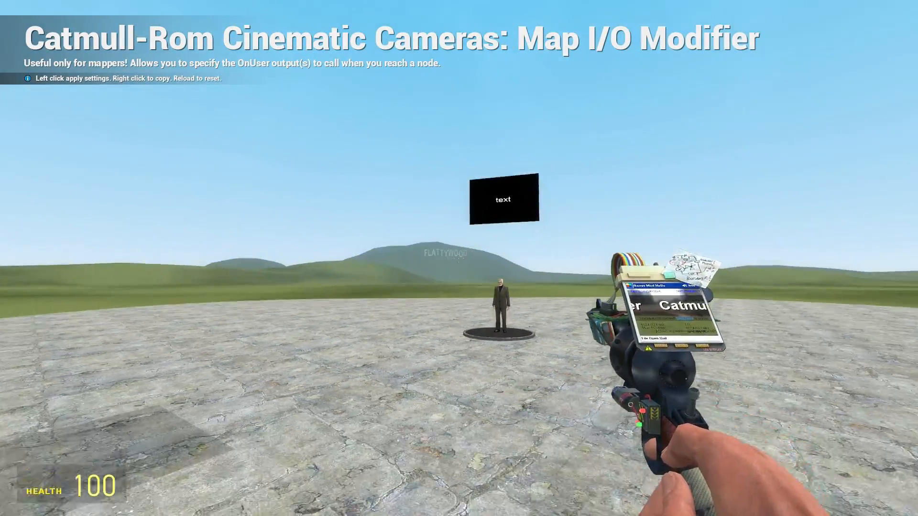
Switch back to Track Layout and place the first camera node beside the Wire text screen
key("q")
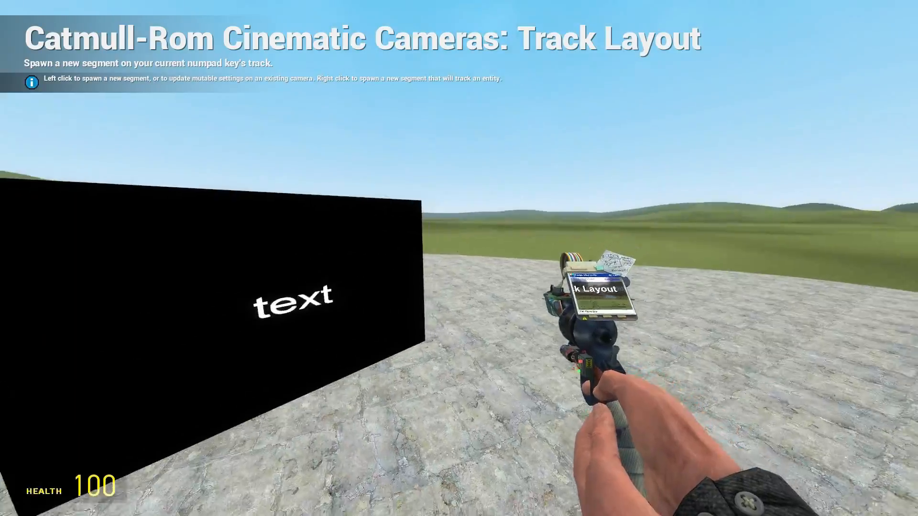
mouse_move(458, 258)
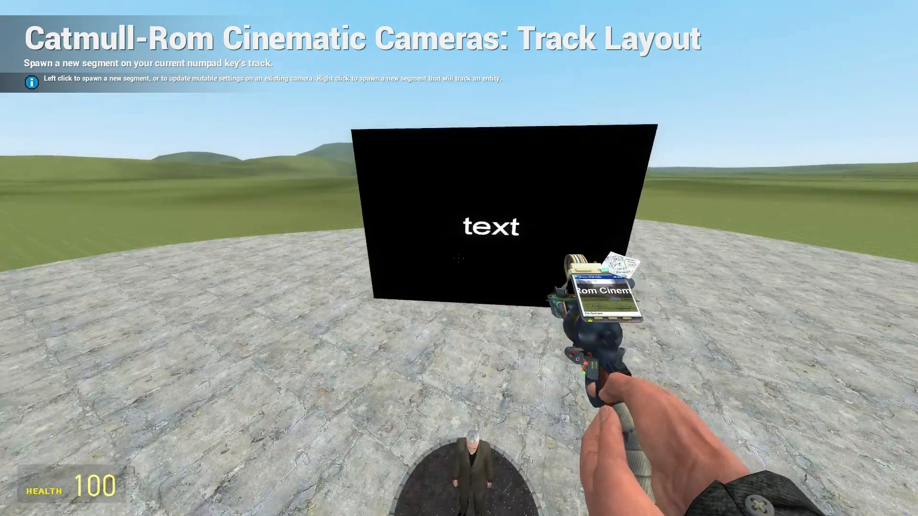
mouse_move(459, 259)
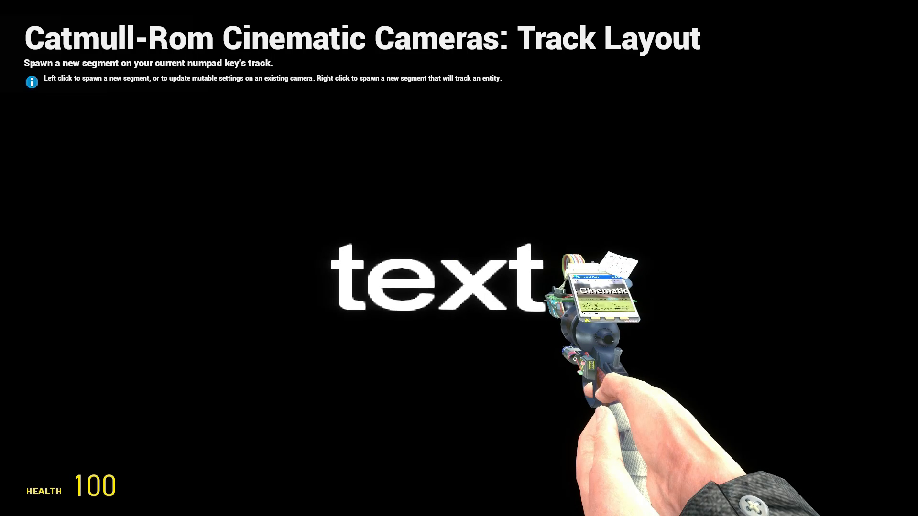
key("q")
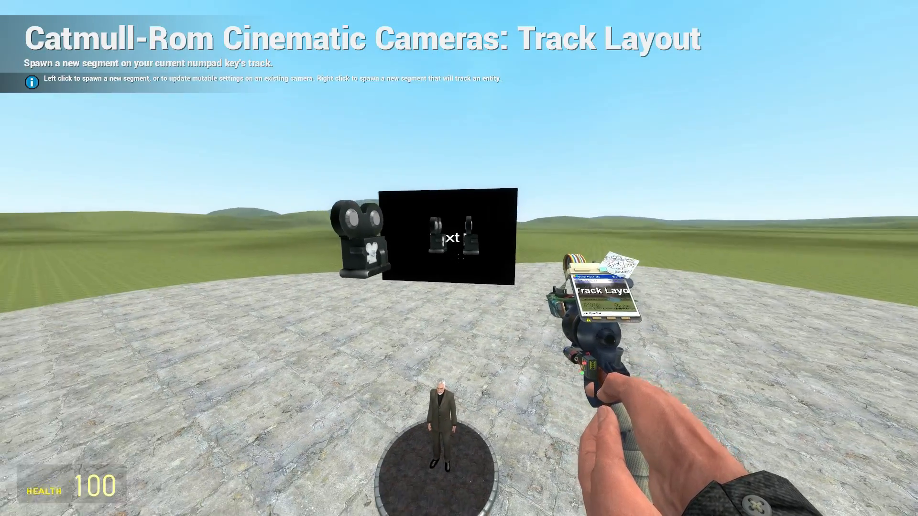
key("z")
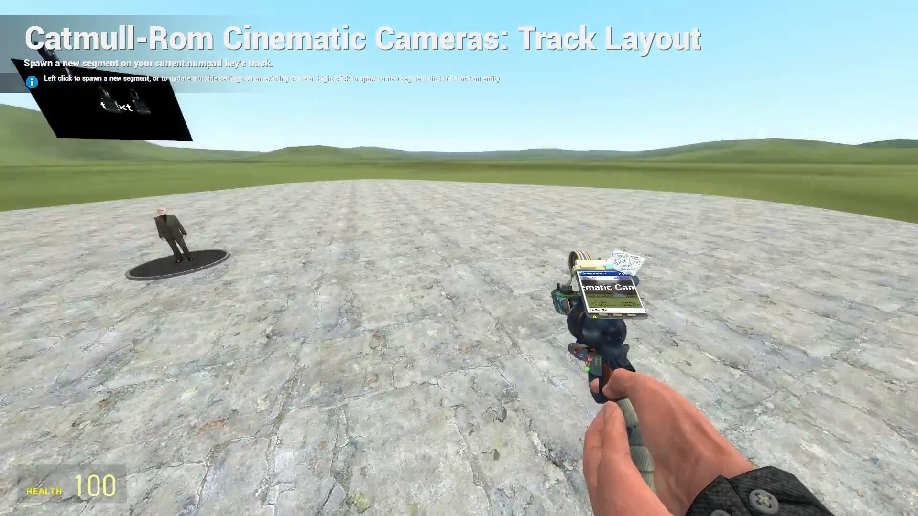
mouse_move(459, 258)
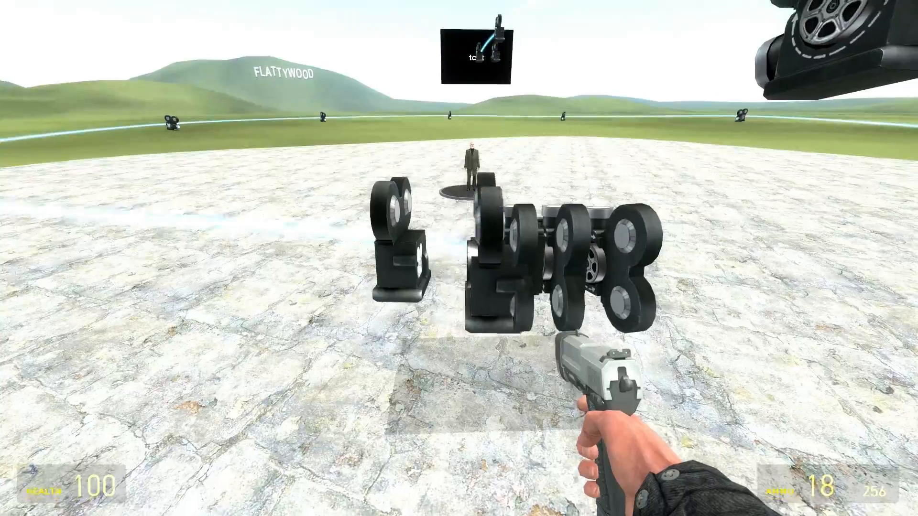
mouse_move(459, 258)
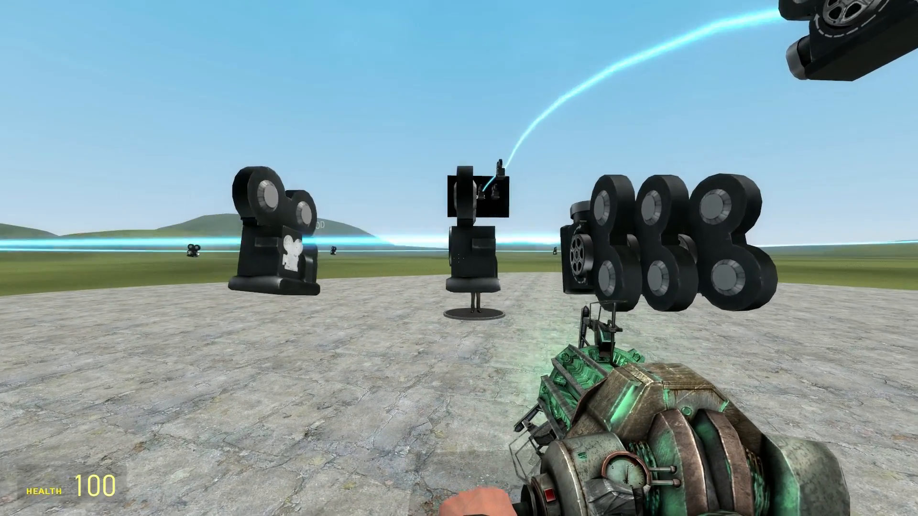
Place the final track node up by the Wire screen so the spline curves upward to it
left_click(458, 259)
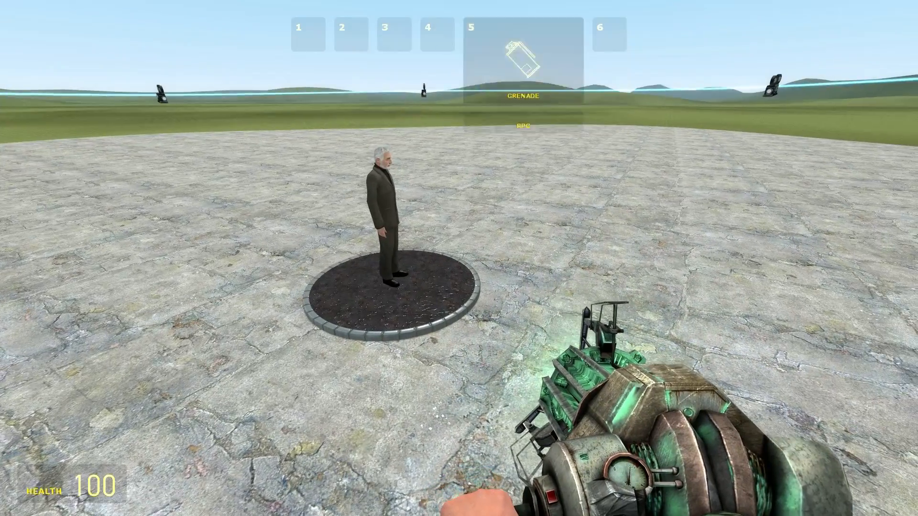
Equip the Remover tool from the Construction tools list
key("q")
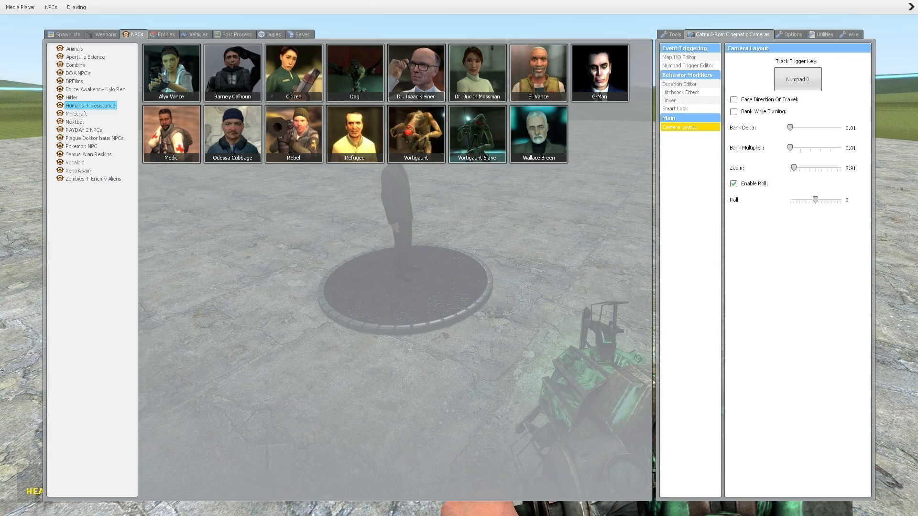
left_click(674, 34)
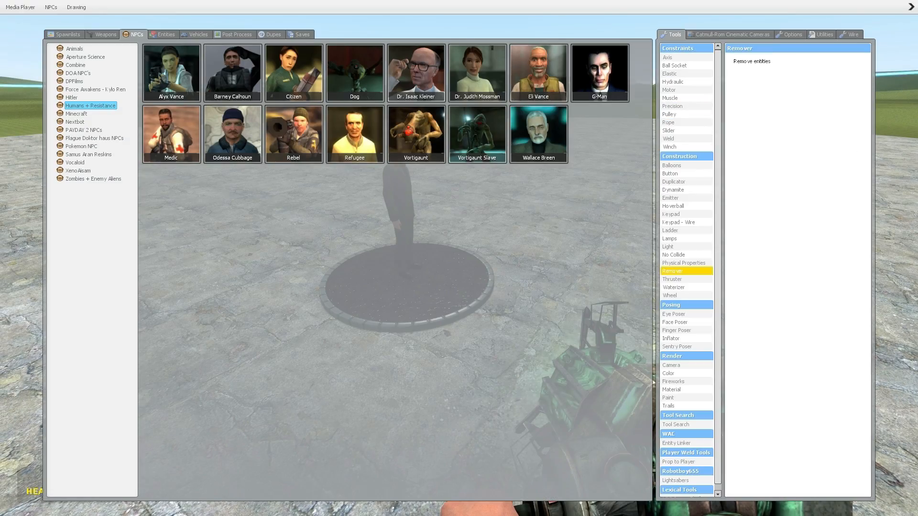